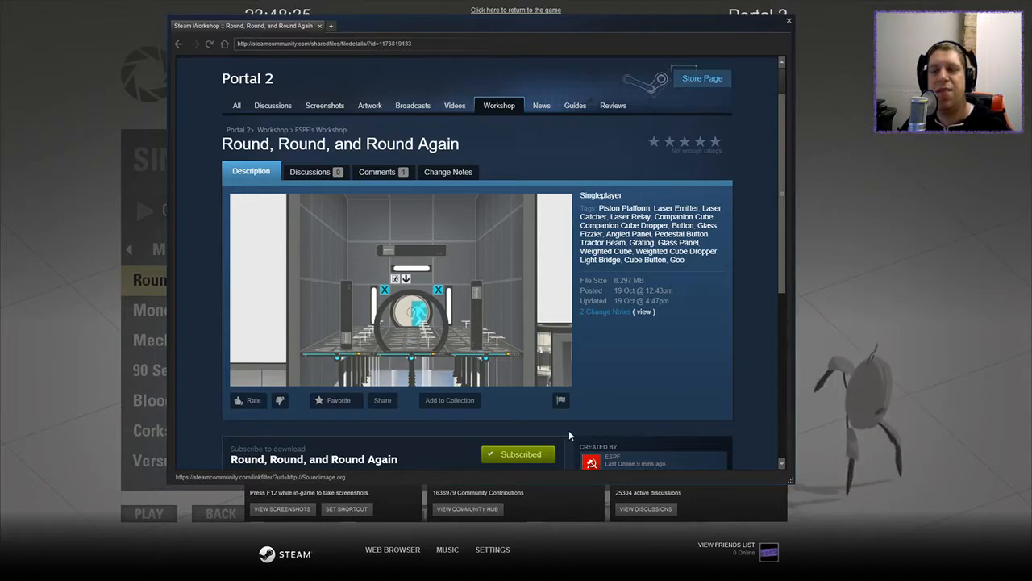
mouse_move(451, 322)
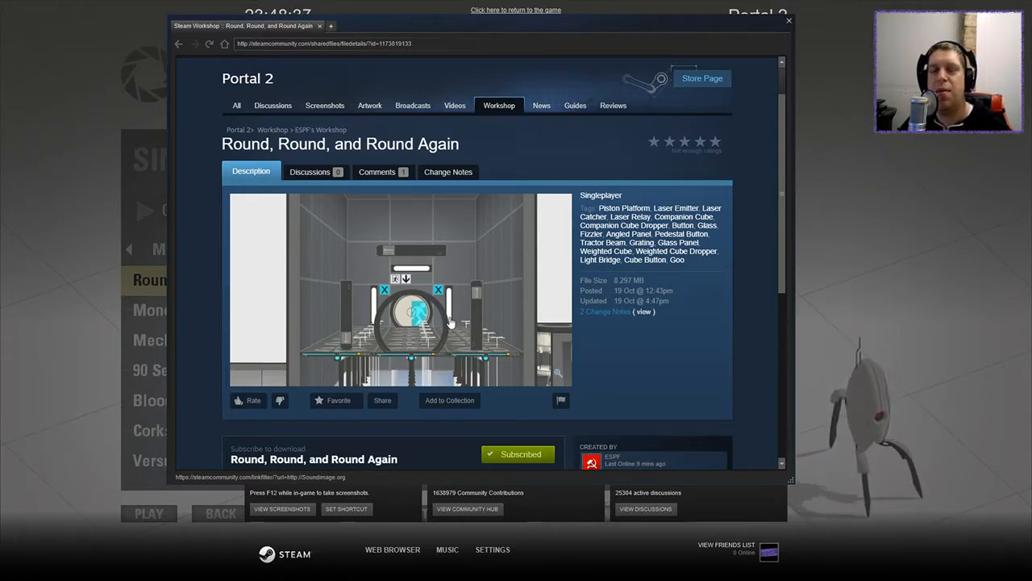
Play through the 'Round, Round, and Round Again' chamber until the pause menu shows.
scroll("down", 3)
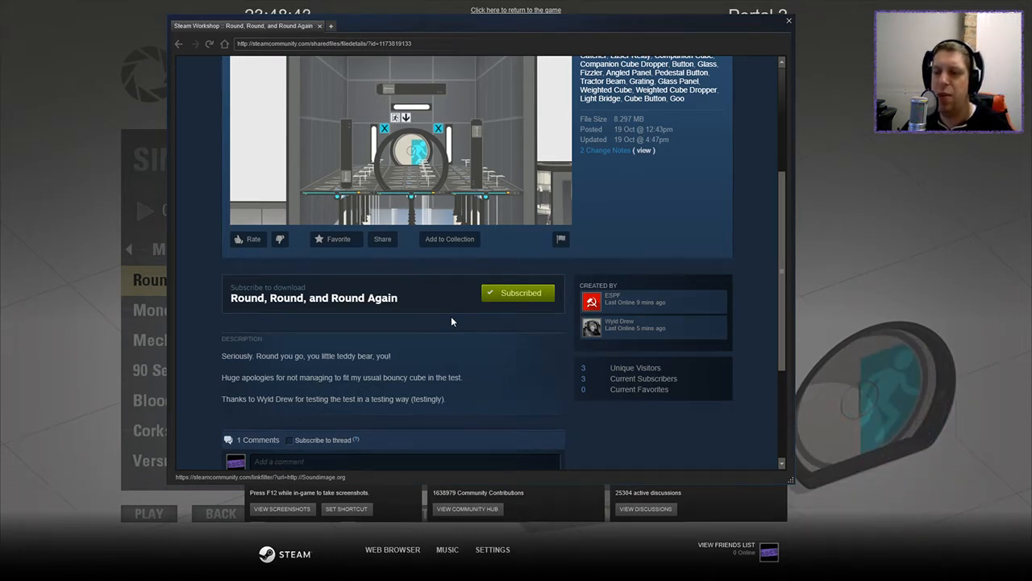
mouse_move(473, 394)
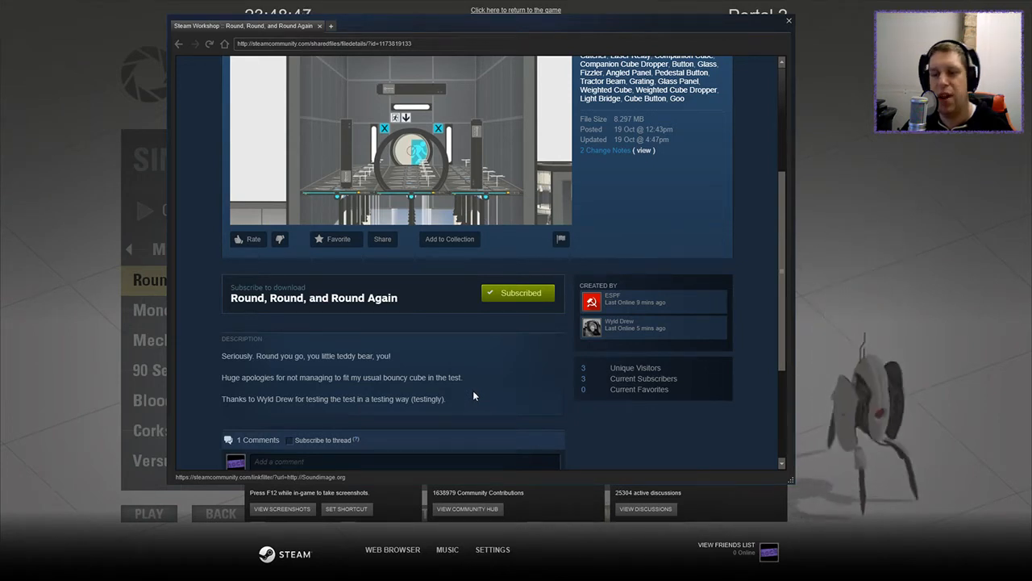
mouse_move(457, 354)
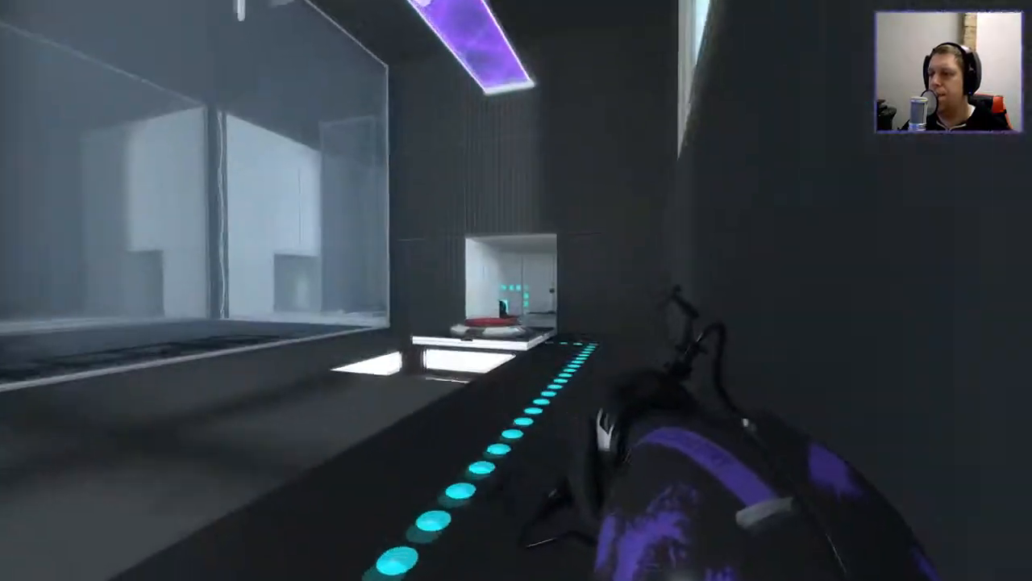
mouse_move(516, 290)
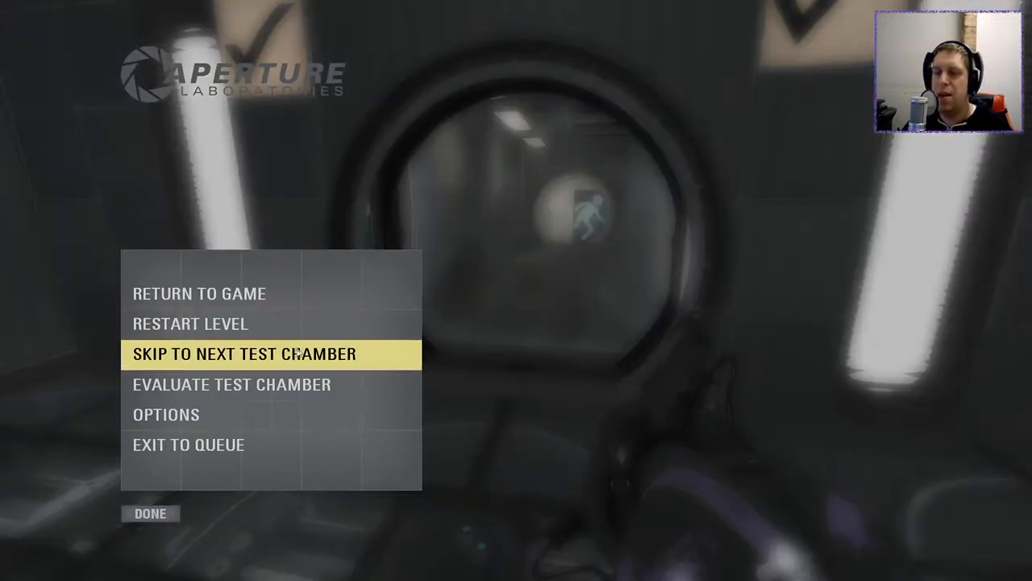
Skip rating 'Round, Round, and Round Again' and move on to another test chamber.
left_click(231, 384)
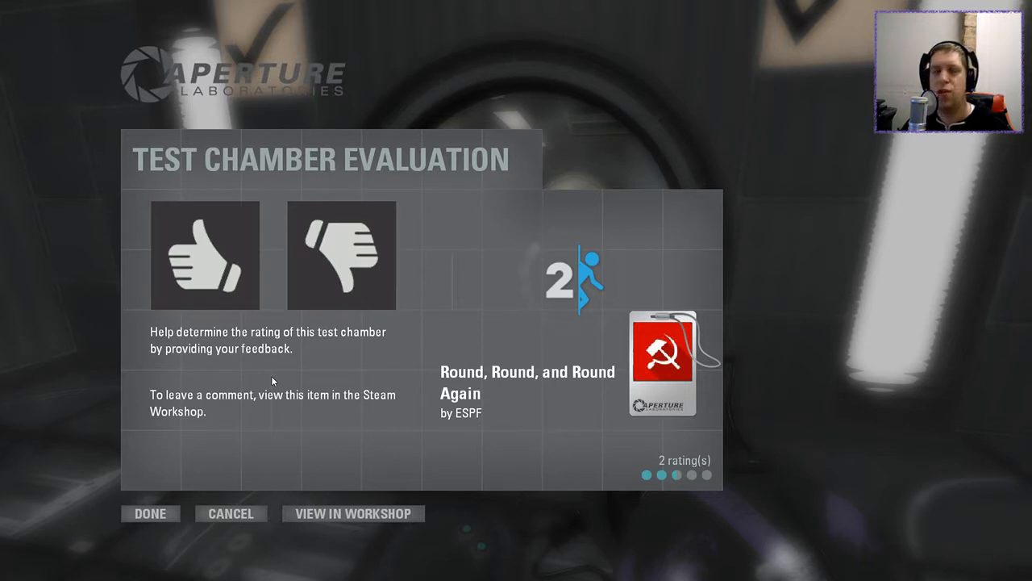
mouse_move(273, 378)
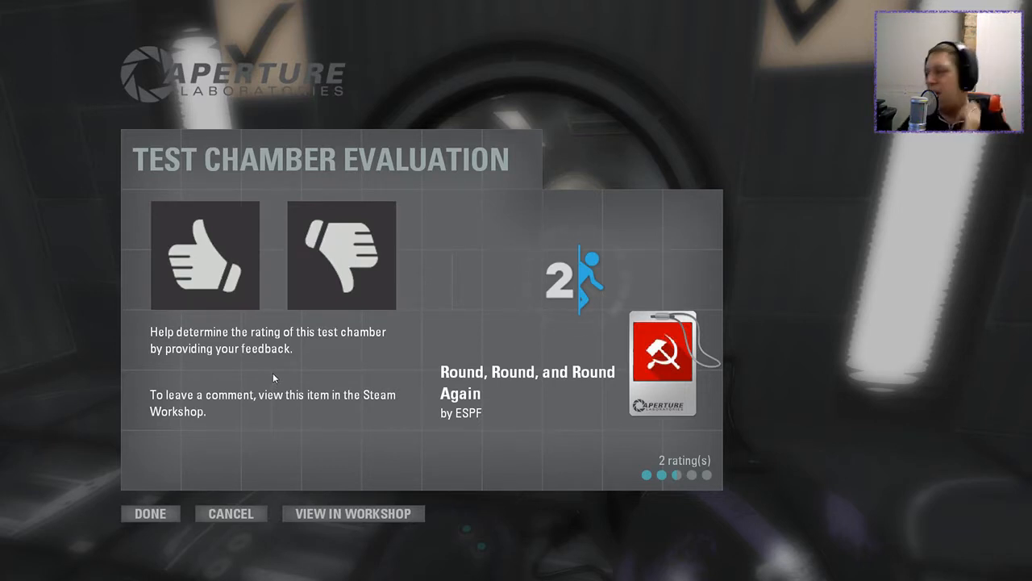
mouse_move(231, 513)
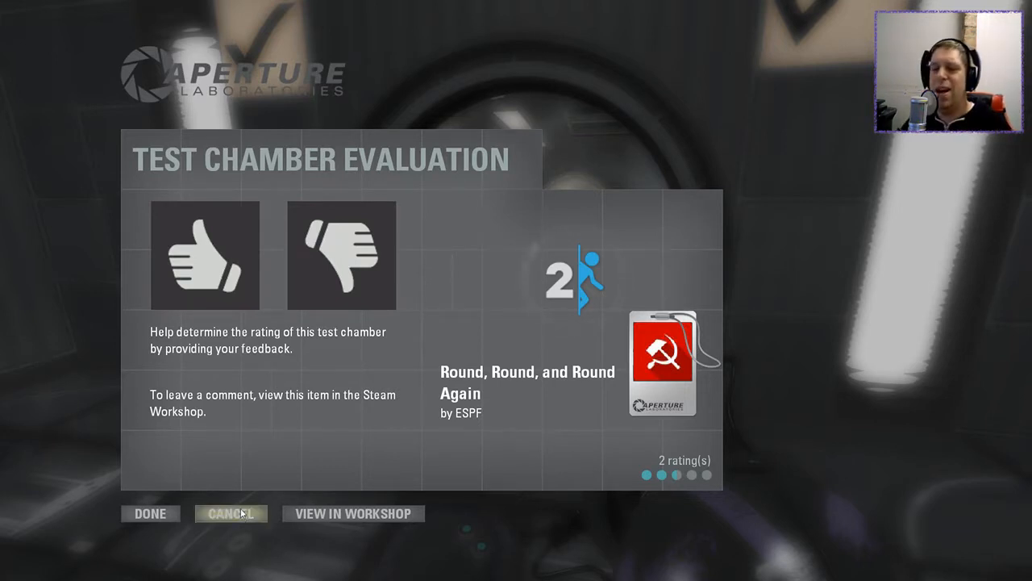
left_click(231, 513)
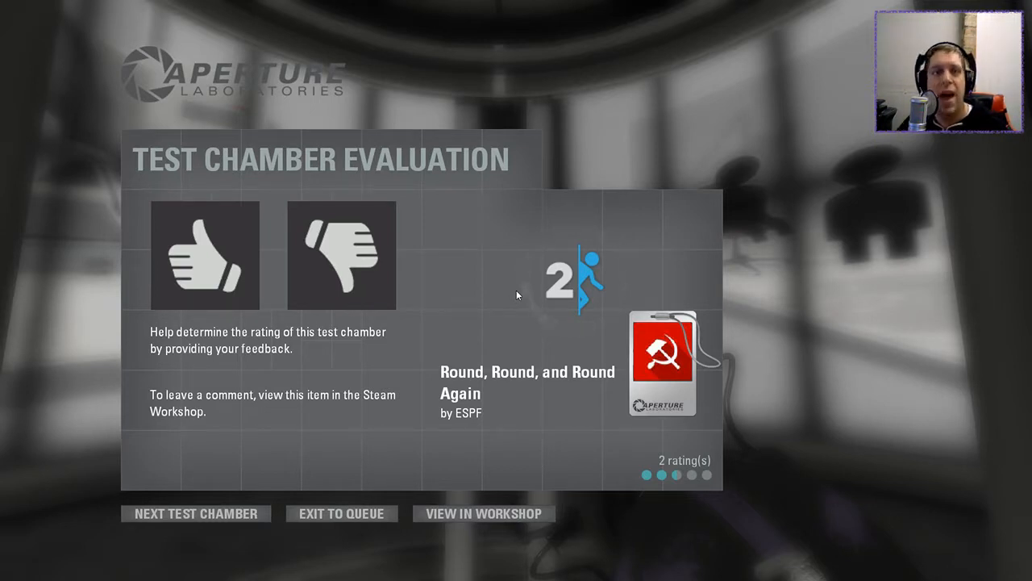
left_click(196, 513)
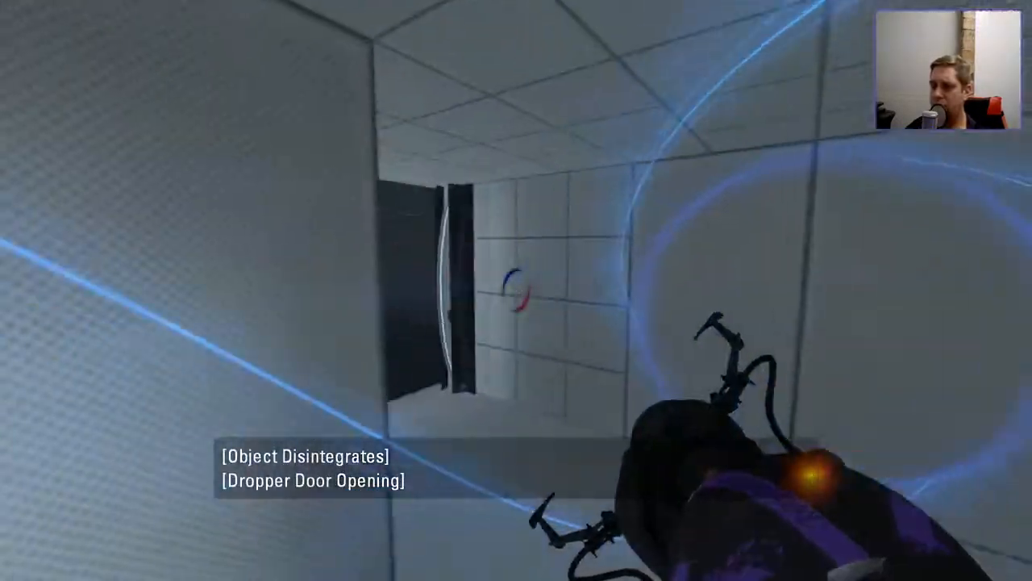
Fire a blue portal onto the white chamber wall as the dropper door opens.
left_click(517, 290)
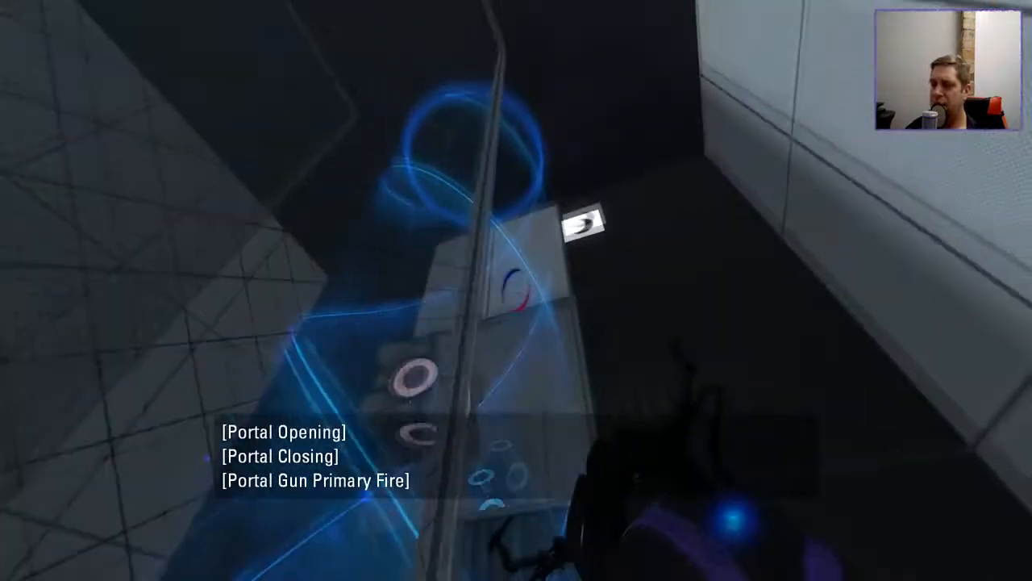
mouse_move(516, 290)
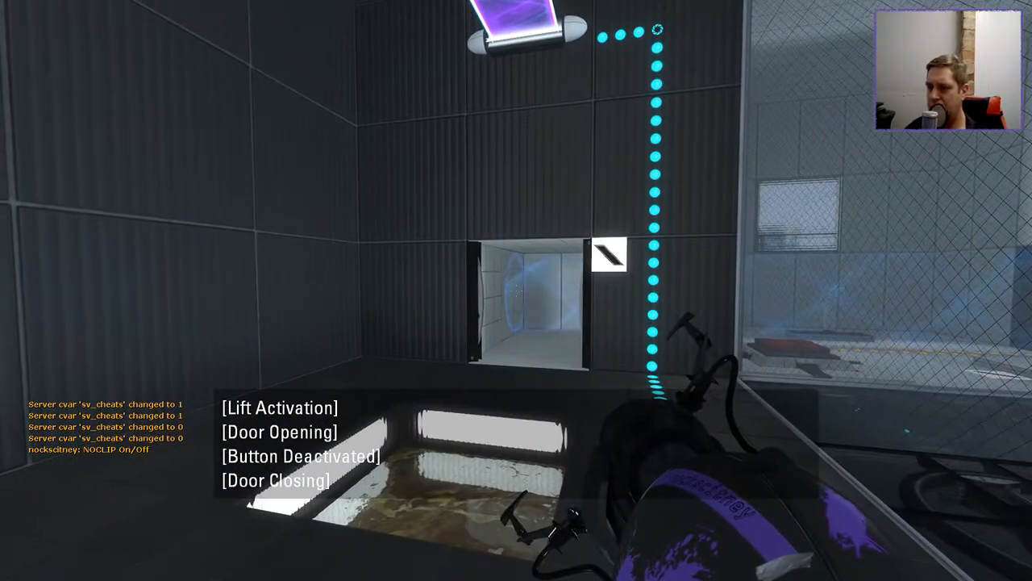
After activating the lift, fire a portal onto the lit room's far wall through the doorway.
left_click(516, 291)
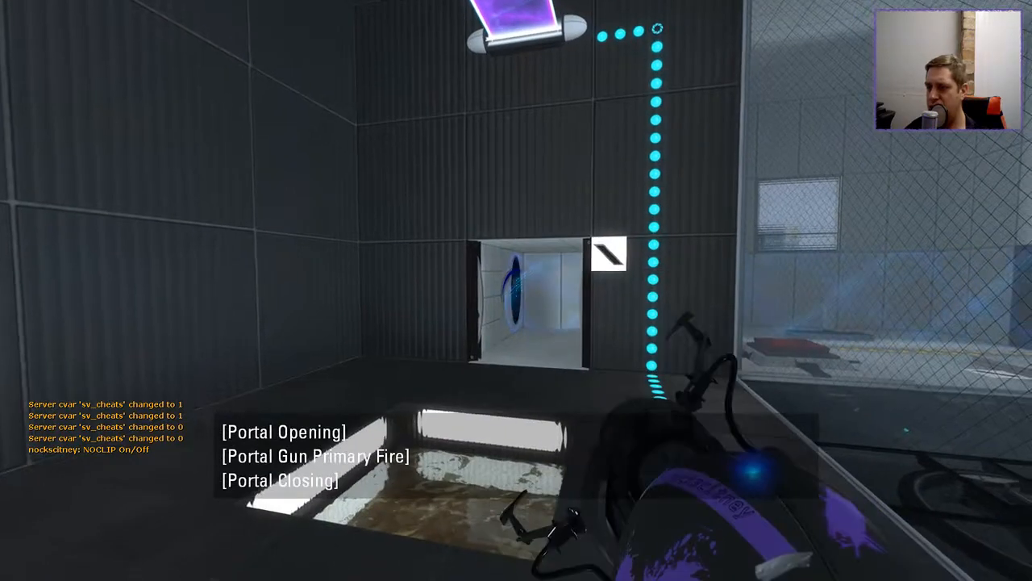